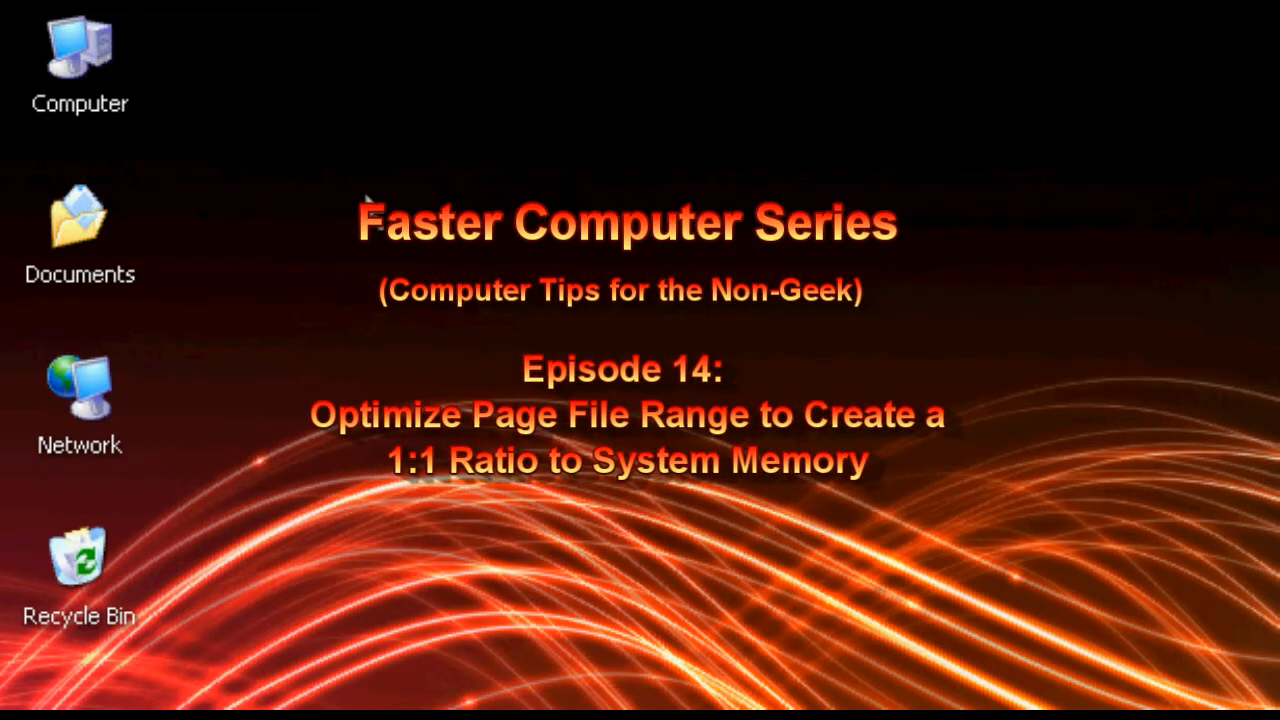
{"action": "mouse_move", "coordinate": [604, 312]}
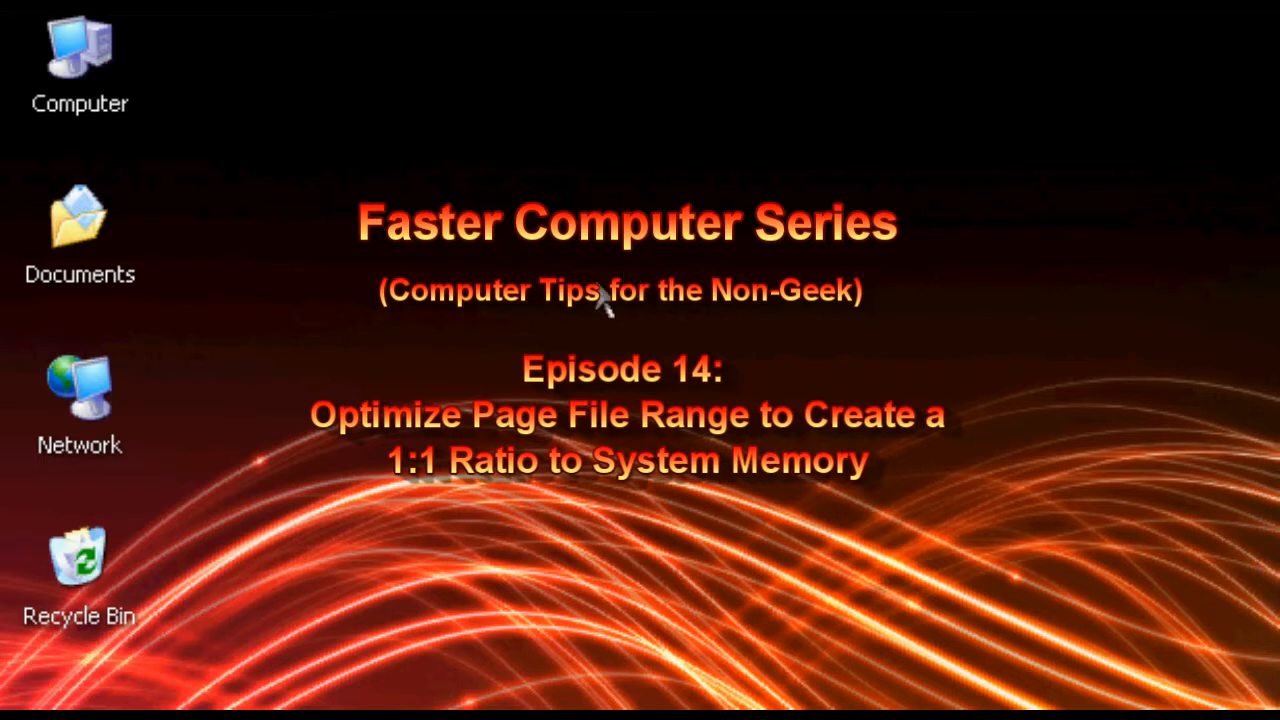
{"action": "mouse_move", "coordinate": [184, 312]}
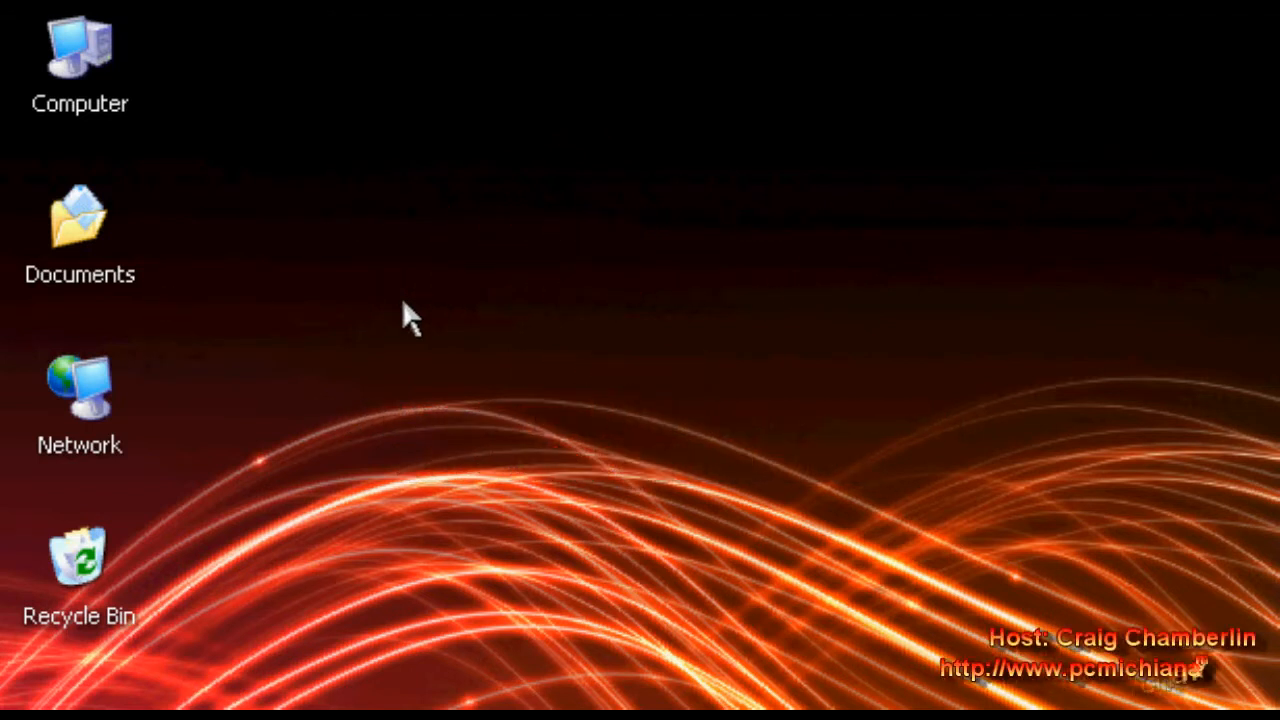
{"action": "mouse_move", "coordinate": [284, 270]}
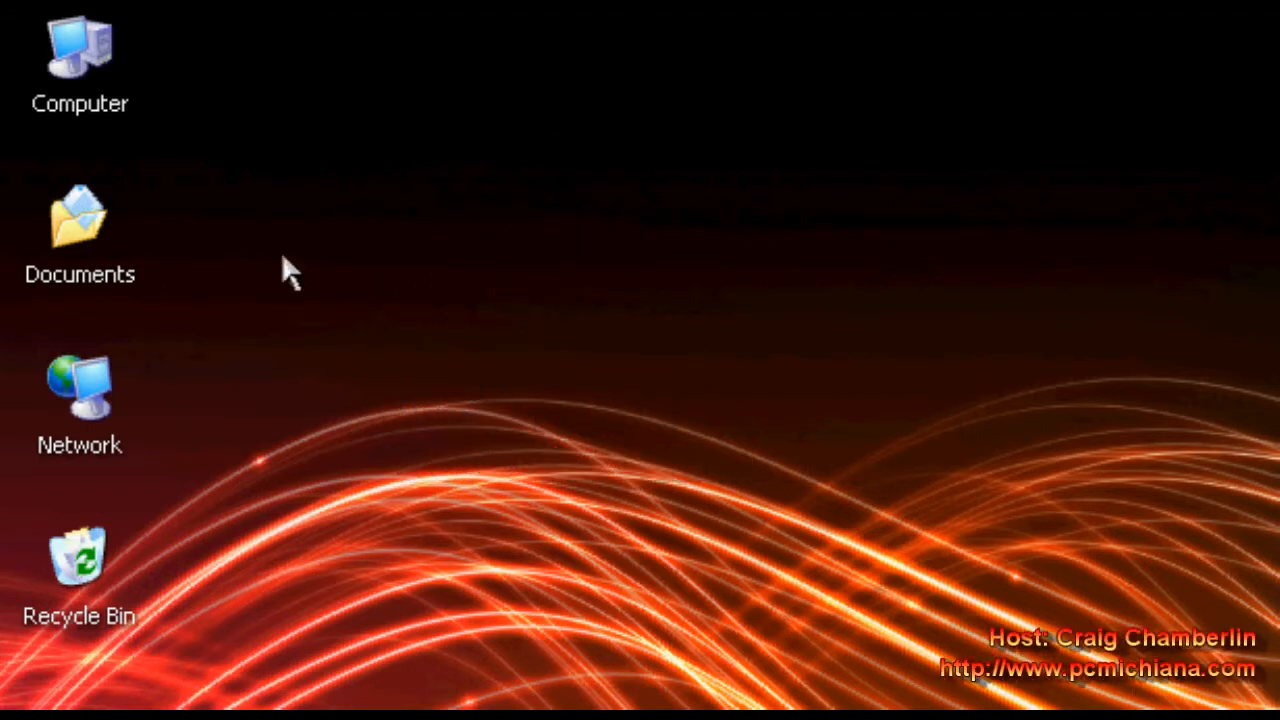
Reach drive C's Virtual Memory settings via System Properties > Advanced > Performance, showing 1216–1216 MB.
{"action": "left_click", "coordinate": [74, 56]}
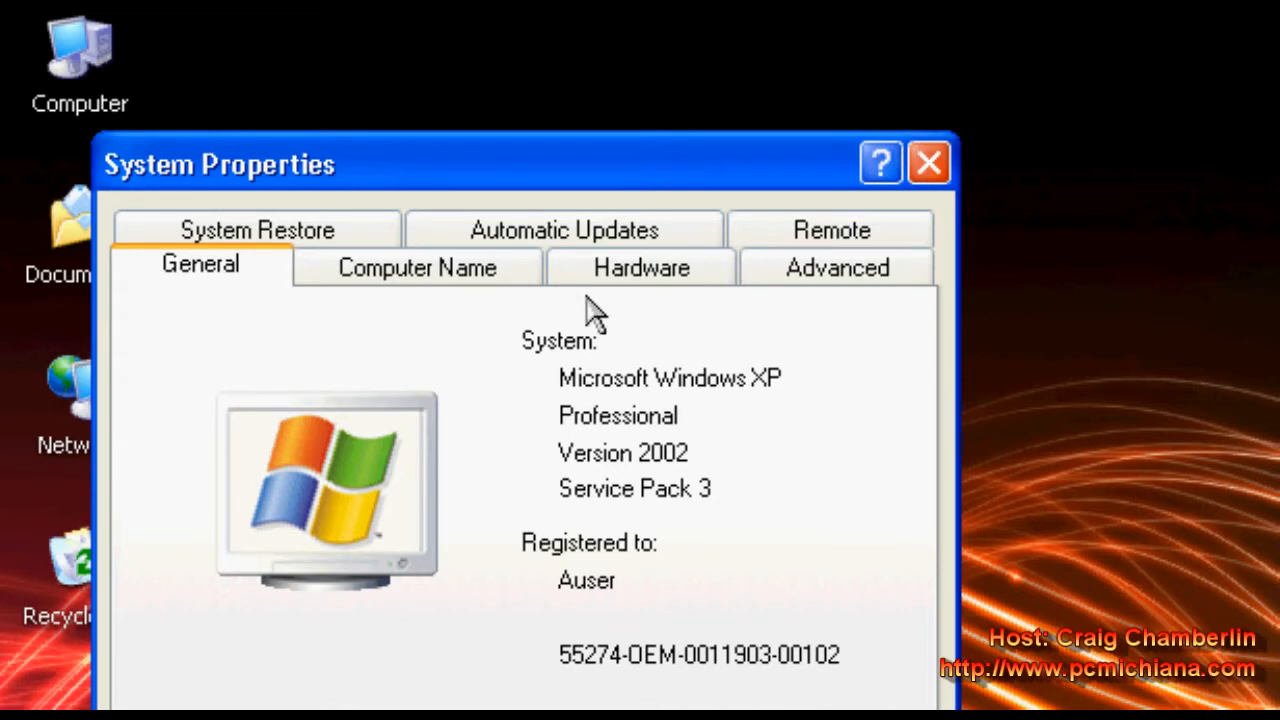
{"action": "left_click", "coordinate": [834, 268]}
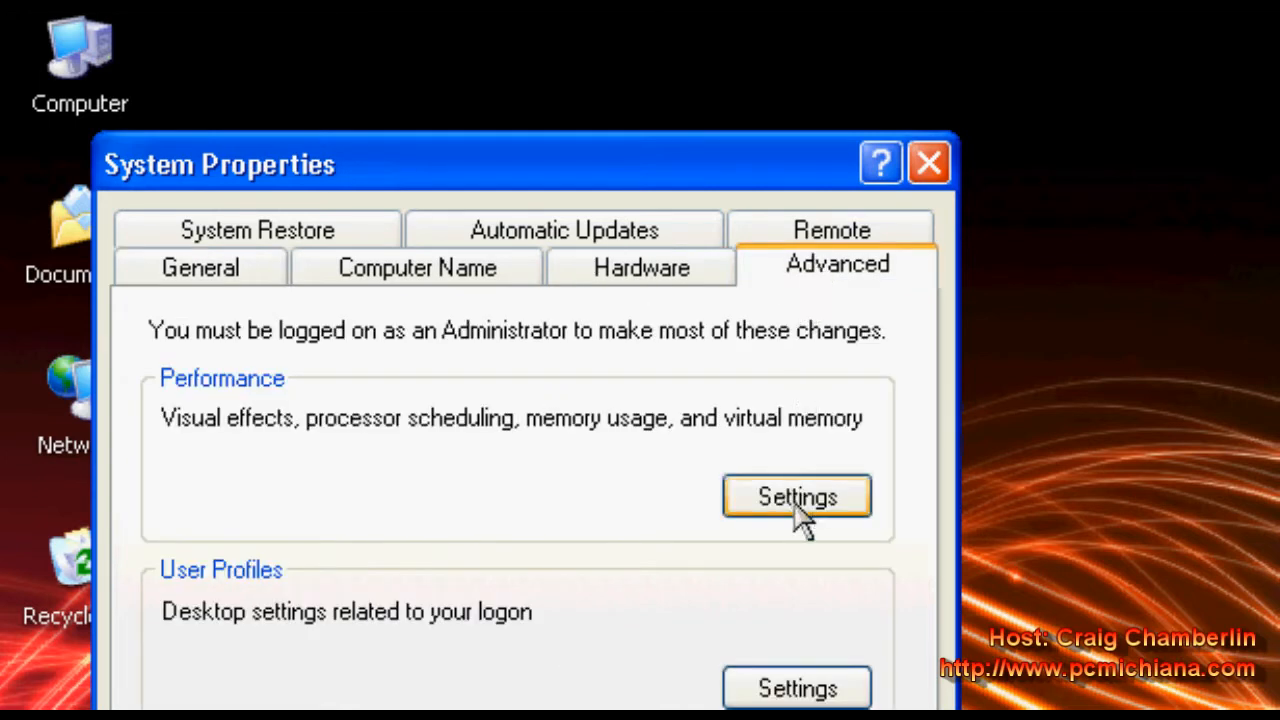
{"action": "left_click", "coordinate": [796, 496]}
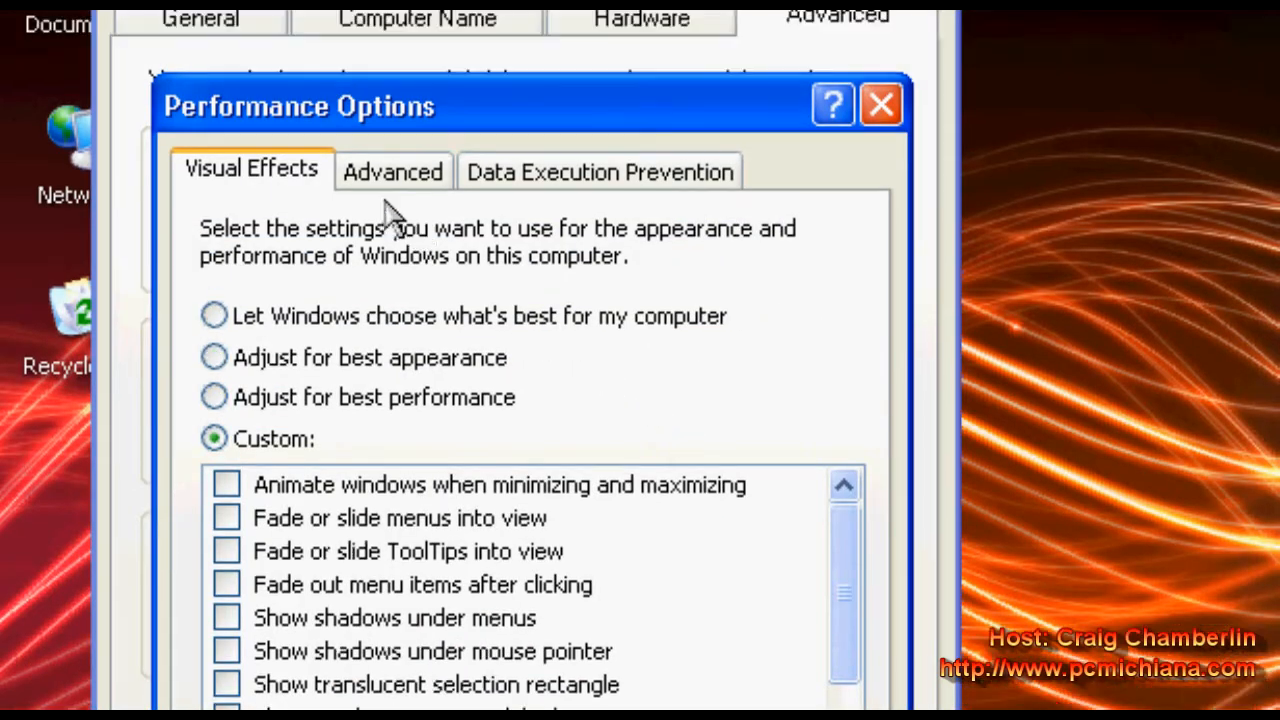
{"action": "left_click", "coordinate": [392, 172]}
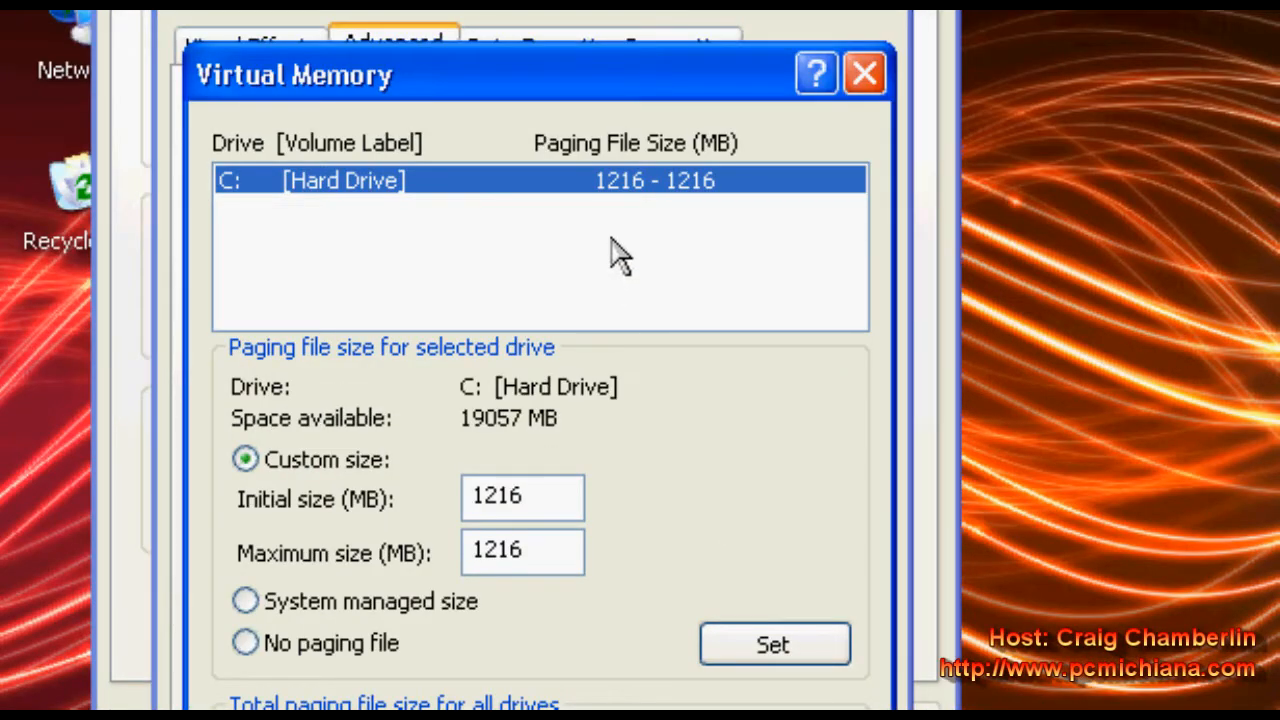
{"action": "mouse_move", "coordinate": [620, 430]}
{"action": "type", "text": "msinfo32.e"}
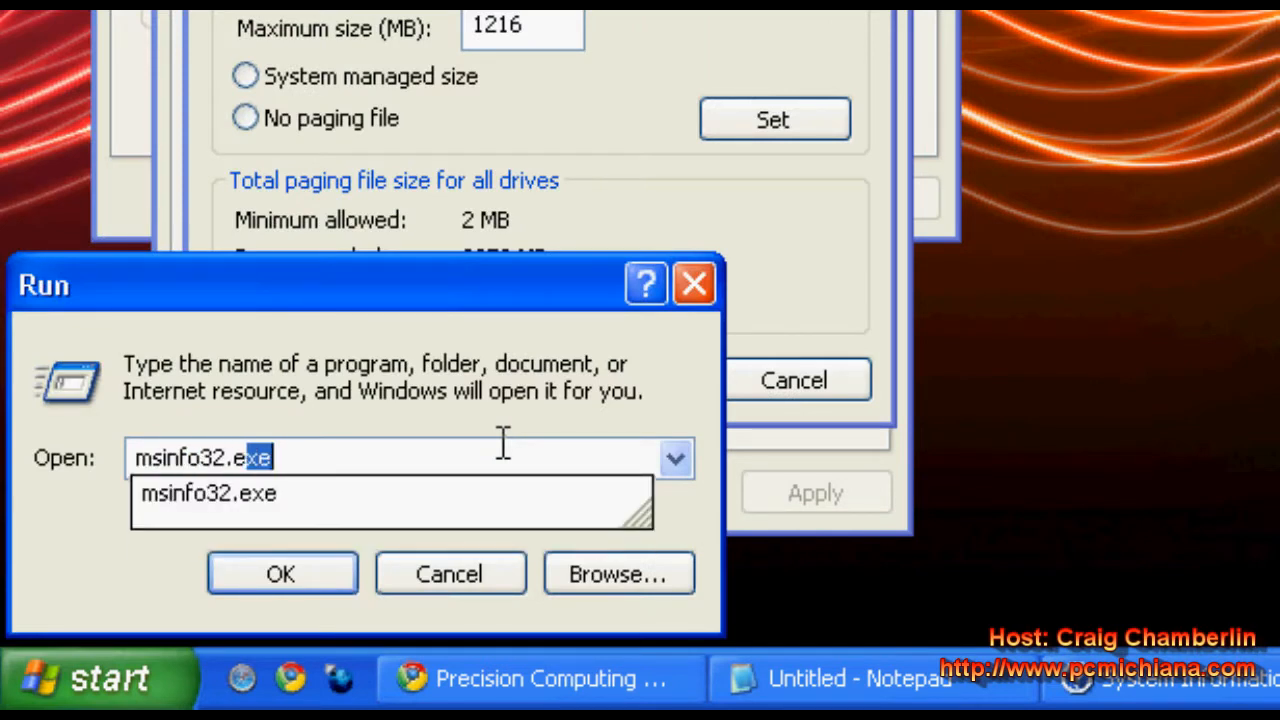
Launch msinfo32 to see the System Summary listing 2,048.00 MB total physical memory.
{"action": "left_click", "coordinate": [280, 572]}
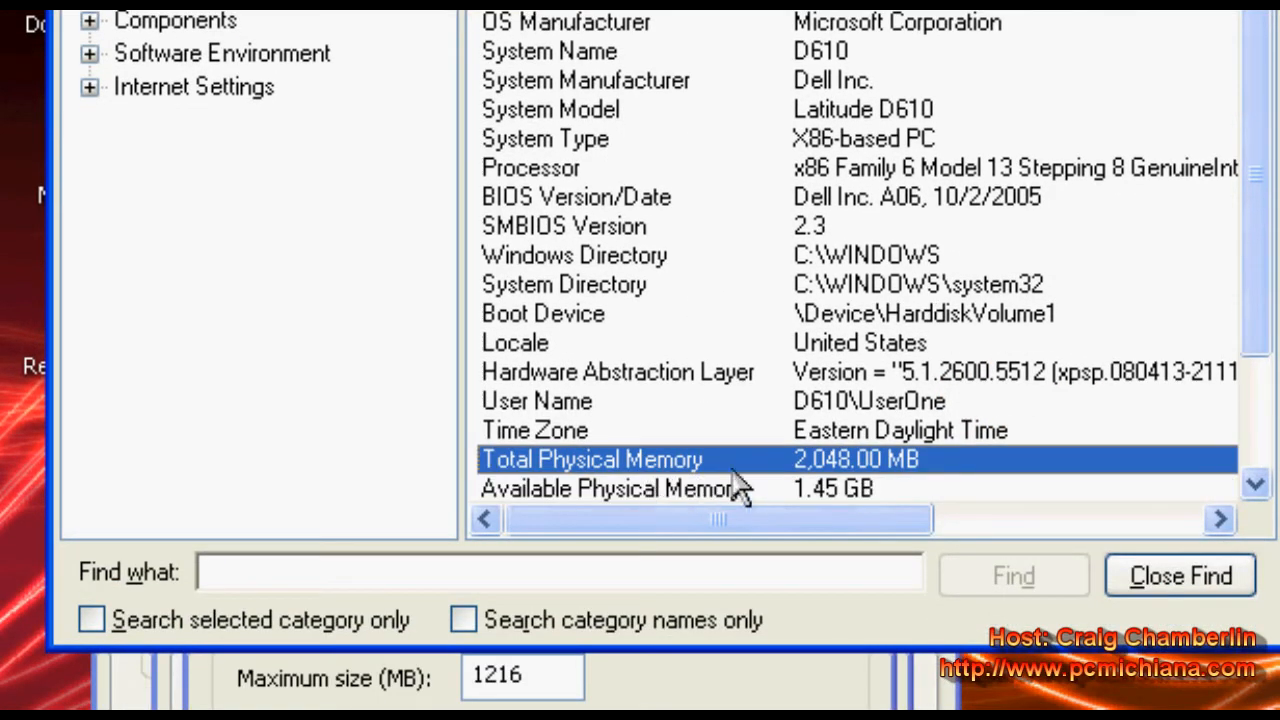
{"action": "mouse_move", "coordinate": [840, 480]}
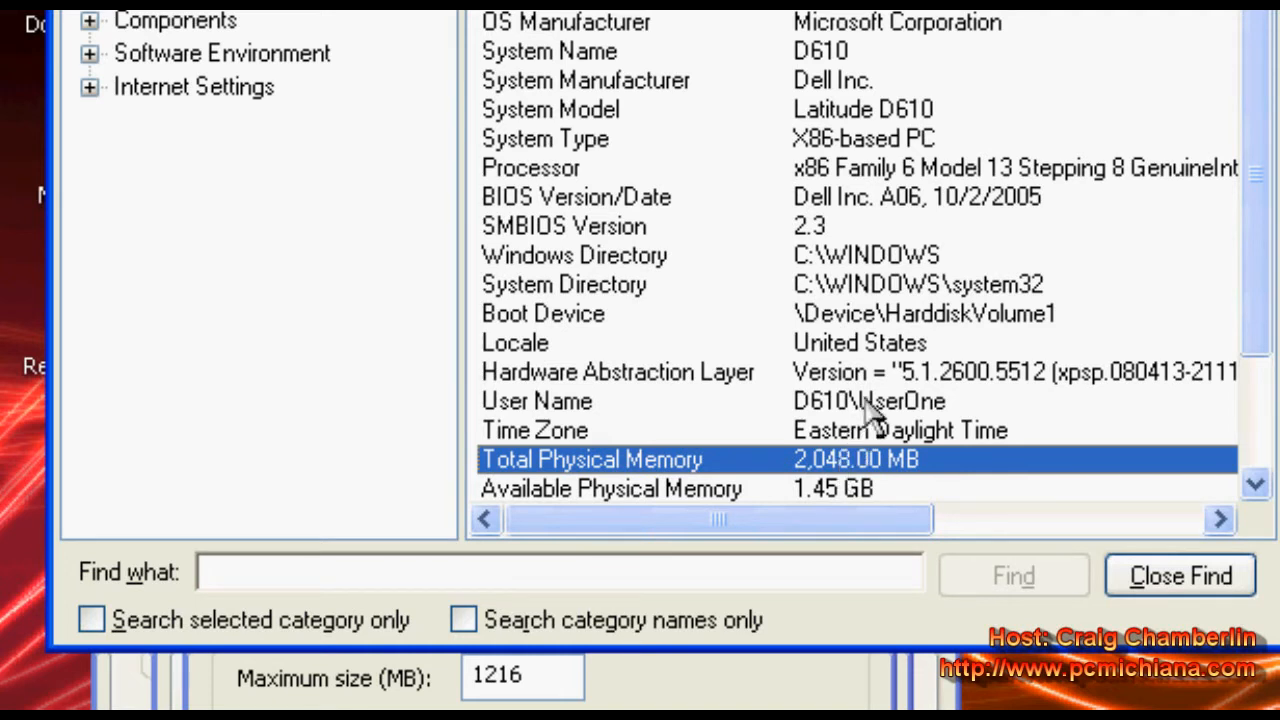
{"action": "mouse_move", "coordinate": [764, 544]}
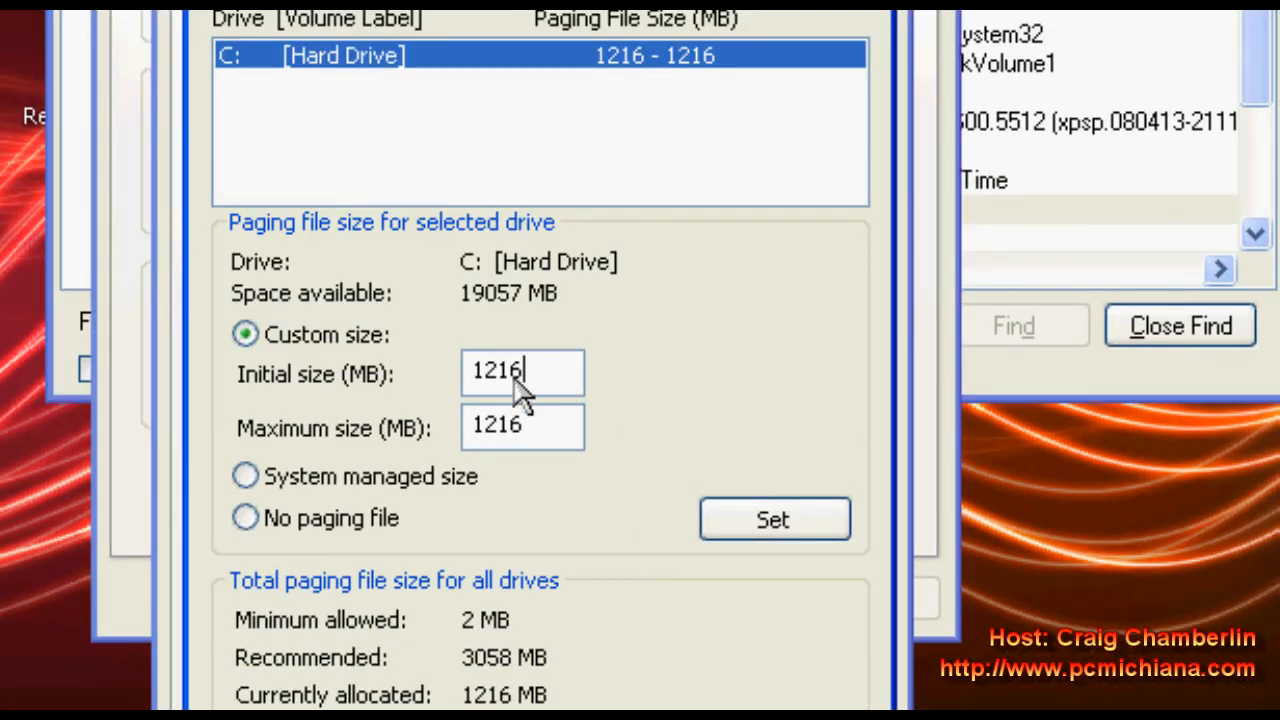
Set drive C's paging file to 2048 MB initial and maximum and confirm all settings dialogs.
{"action": "type", "text": "2048"}
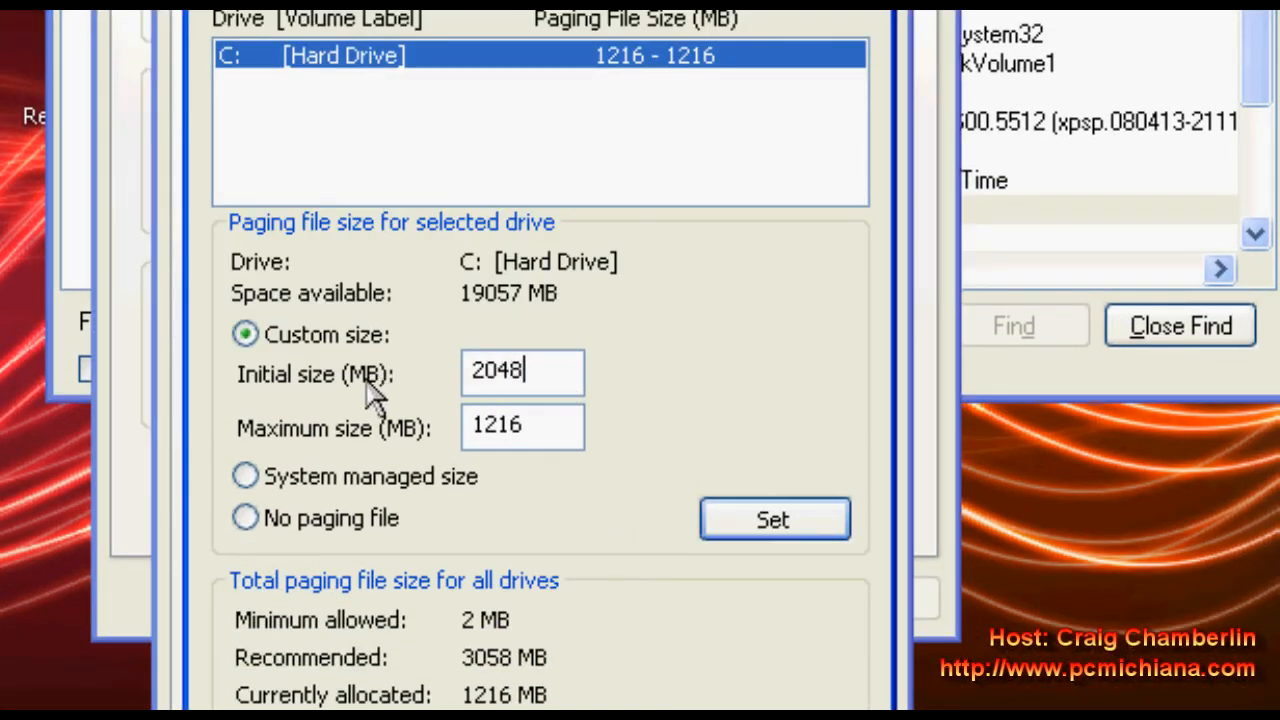
{"action": "type", "text": "2048"}
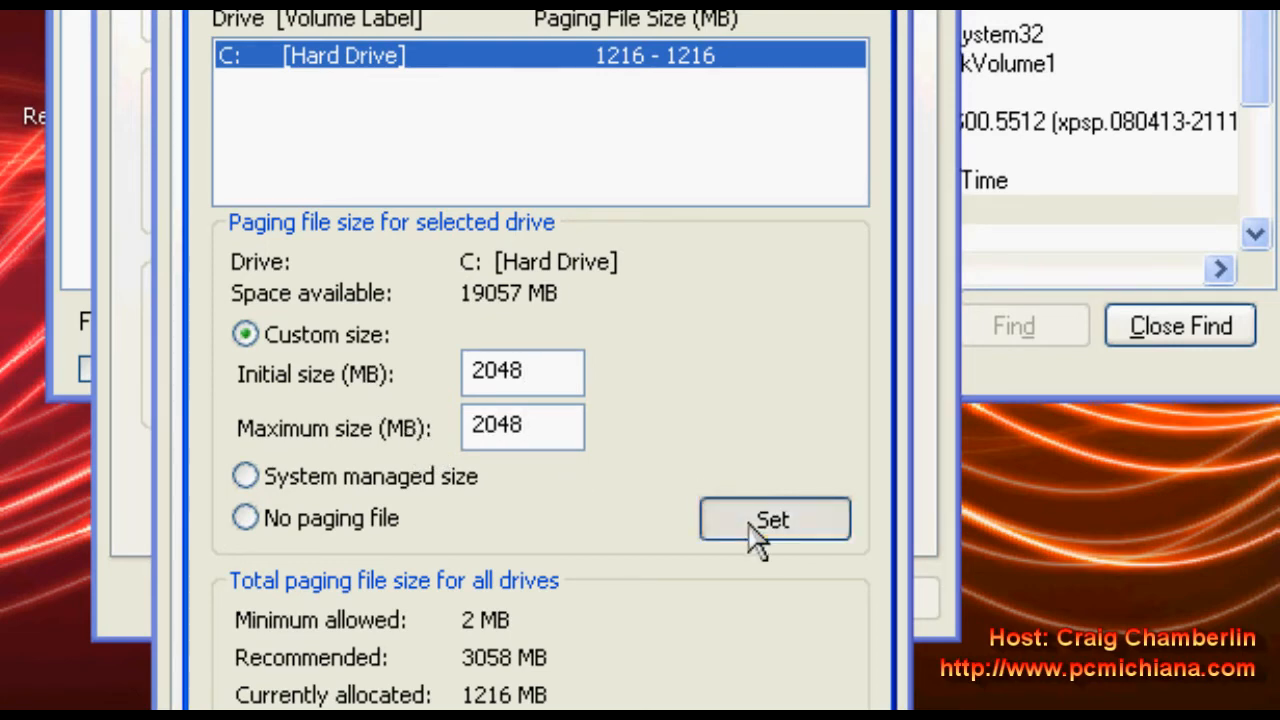
{"action": "left_click", "coordinate": [774, 520]}
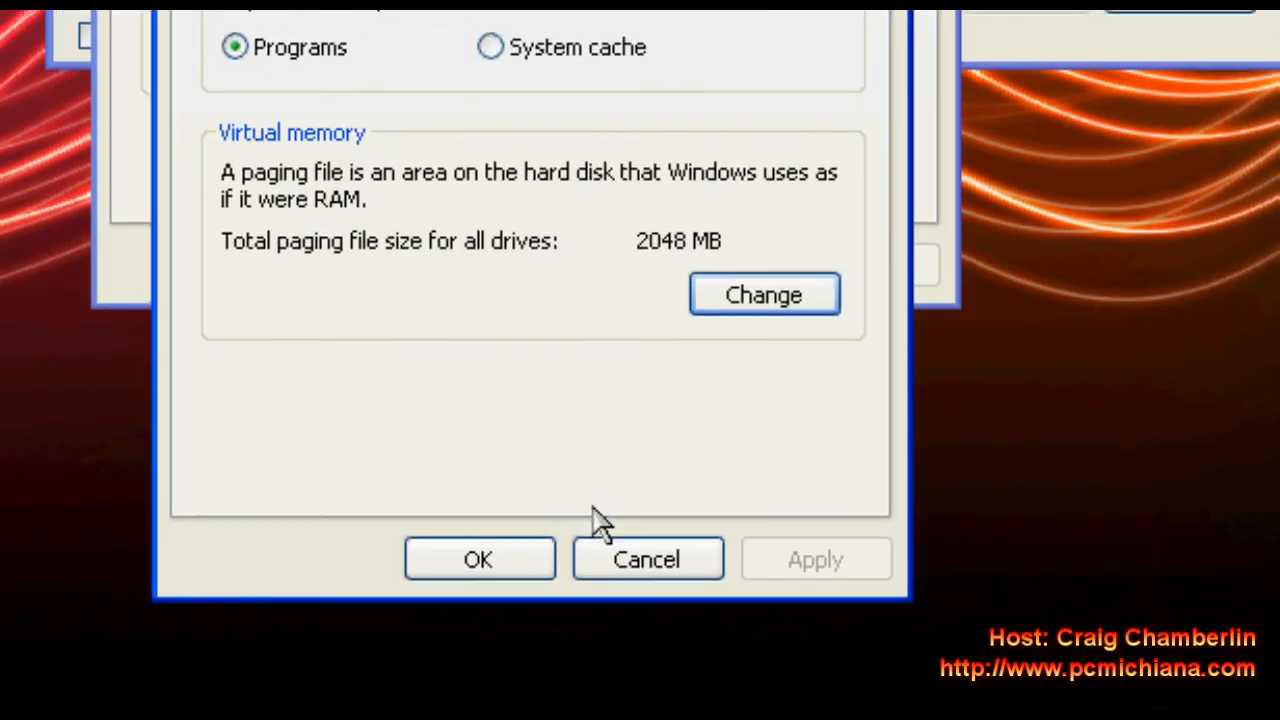
{"action": "left_click", "coordinate": [480, 558]}
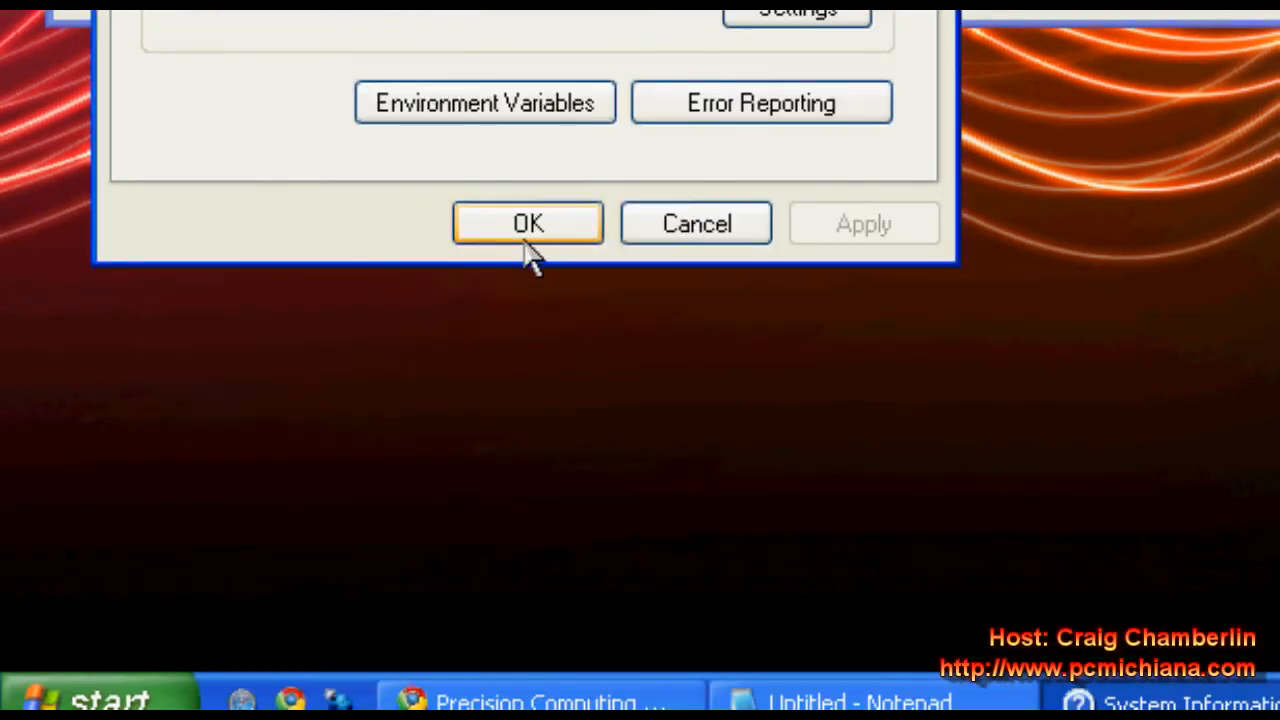
{"action": "left_click", "coordinate": [528, 222]}
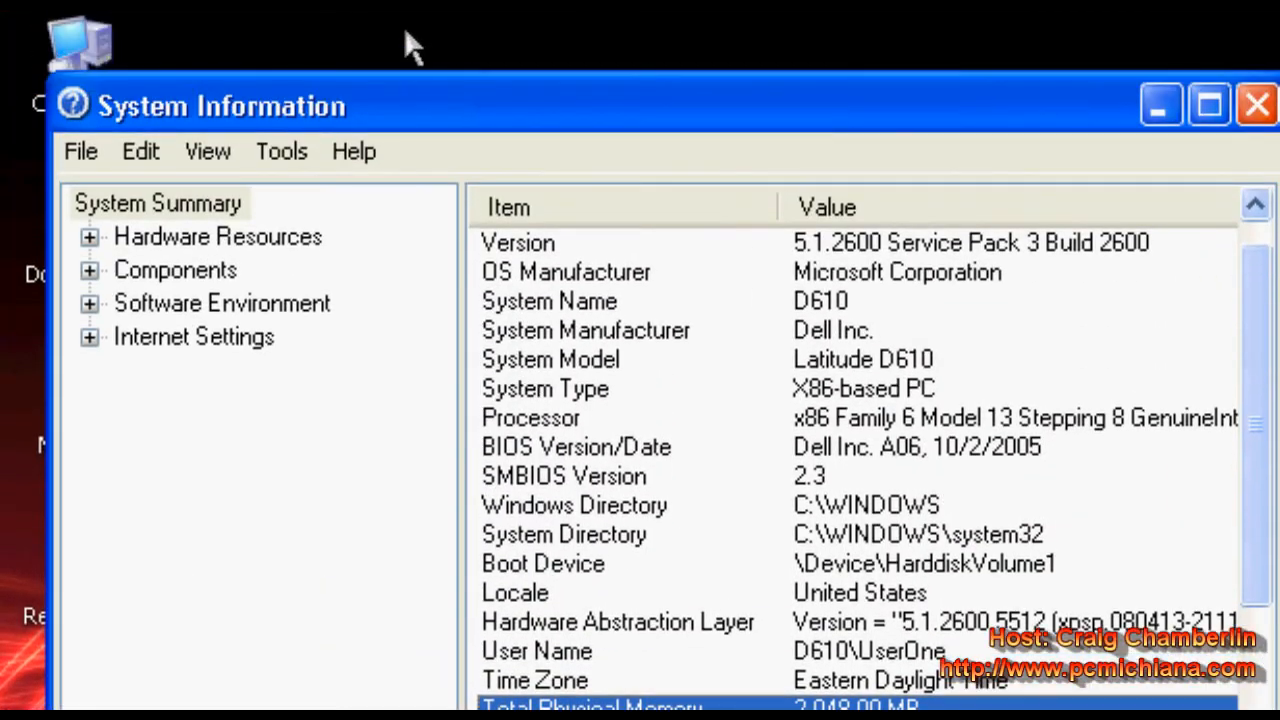
Close the System Information window, returning to the empty desktop.
{"action": "left_click", "coordinate": [1254, 108]}
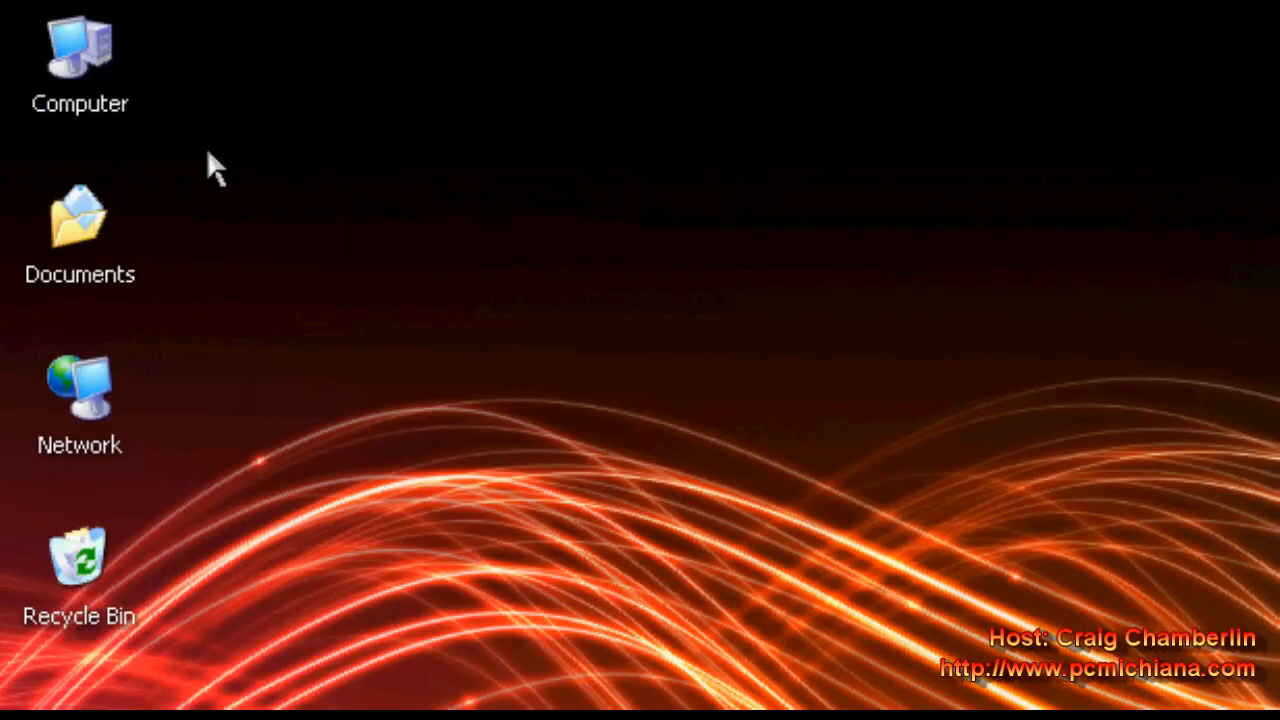
{"action": "mouse_move", "coordinate": [358, 148]}
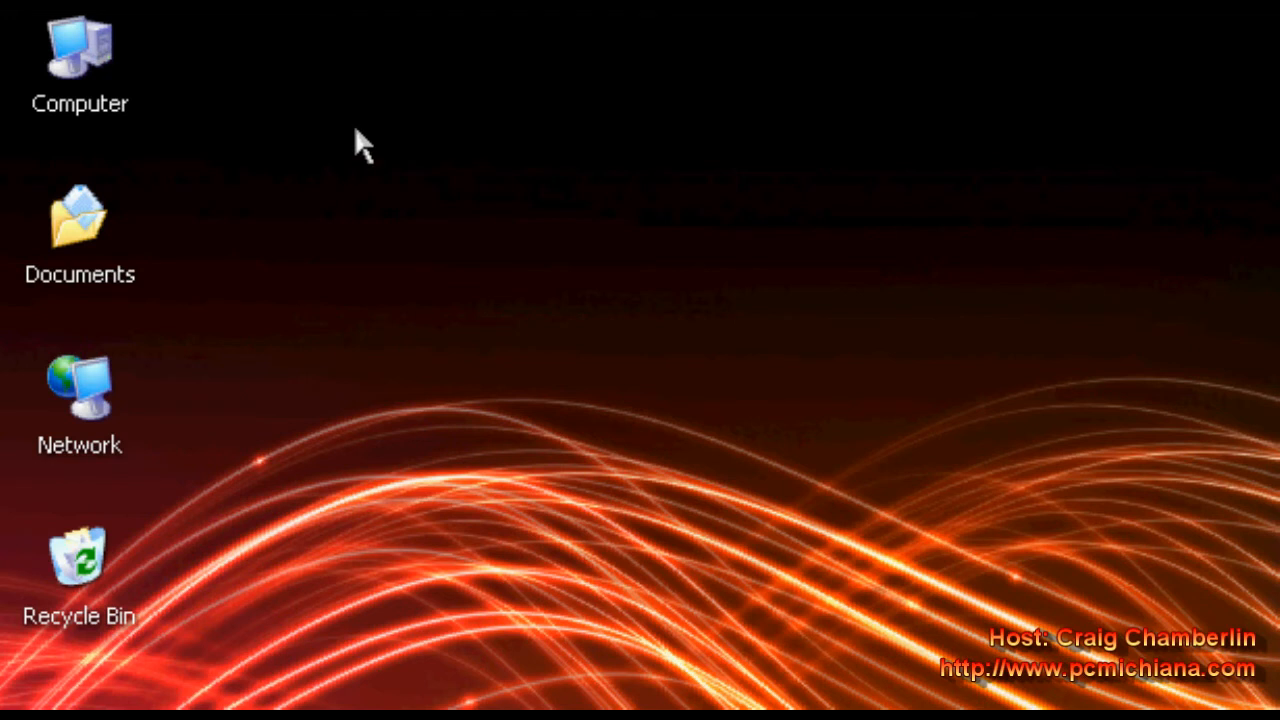
{"action": "mouse_move", "coordinate": [348, 148]}
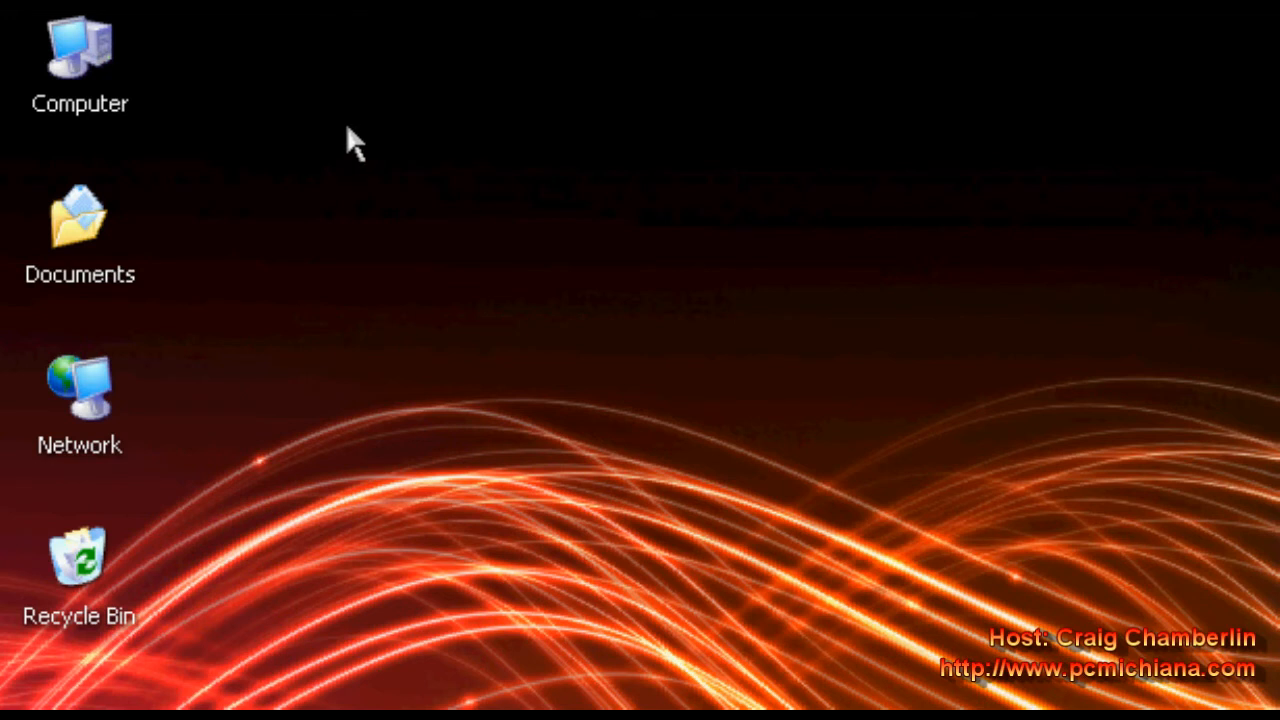
{"action": "mouse_move", "coordinate": [472, 404]}
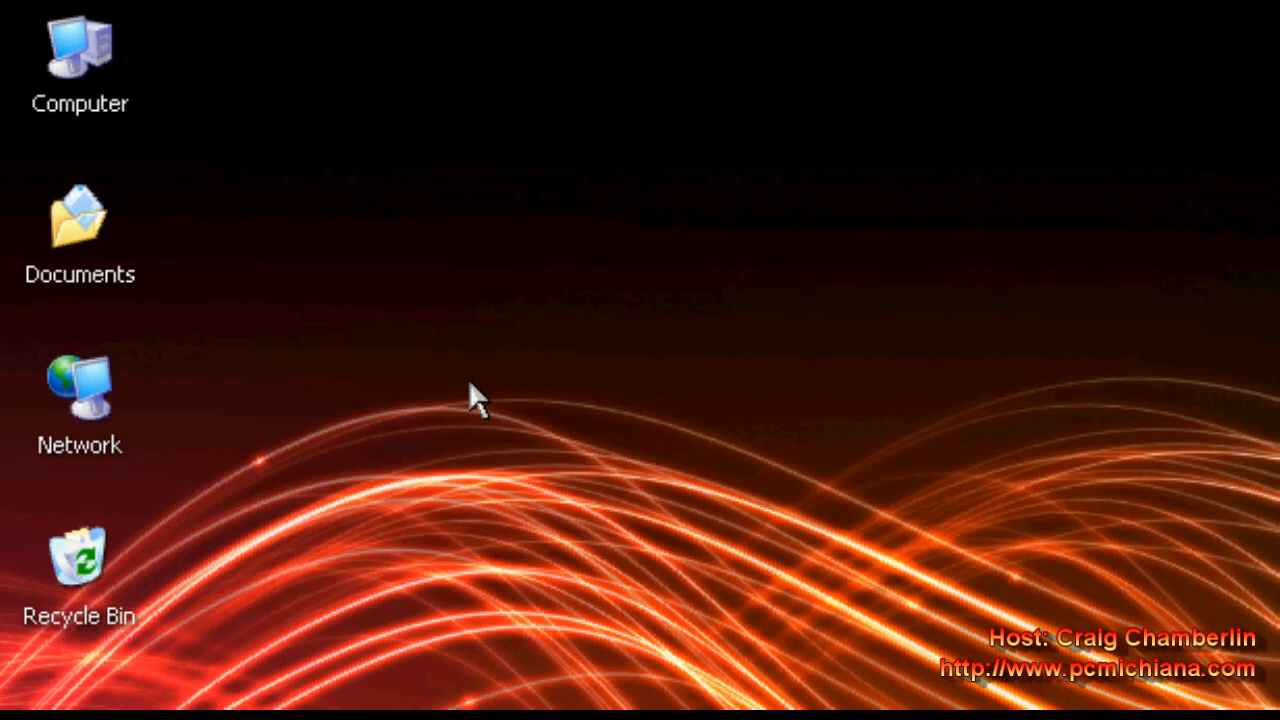
{"action": "mouse_move", "coordinate": [470, 344]}
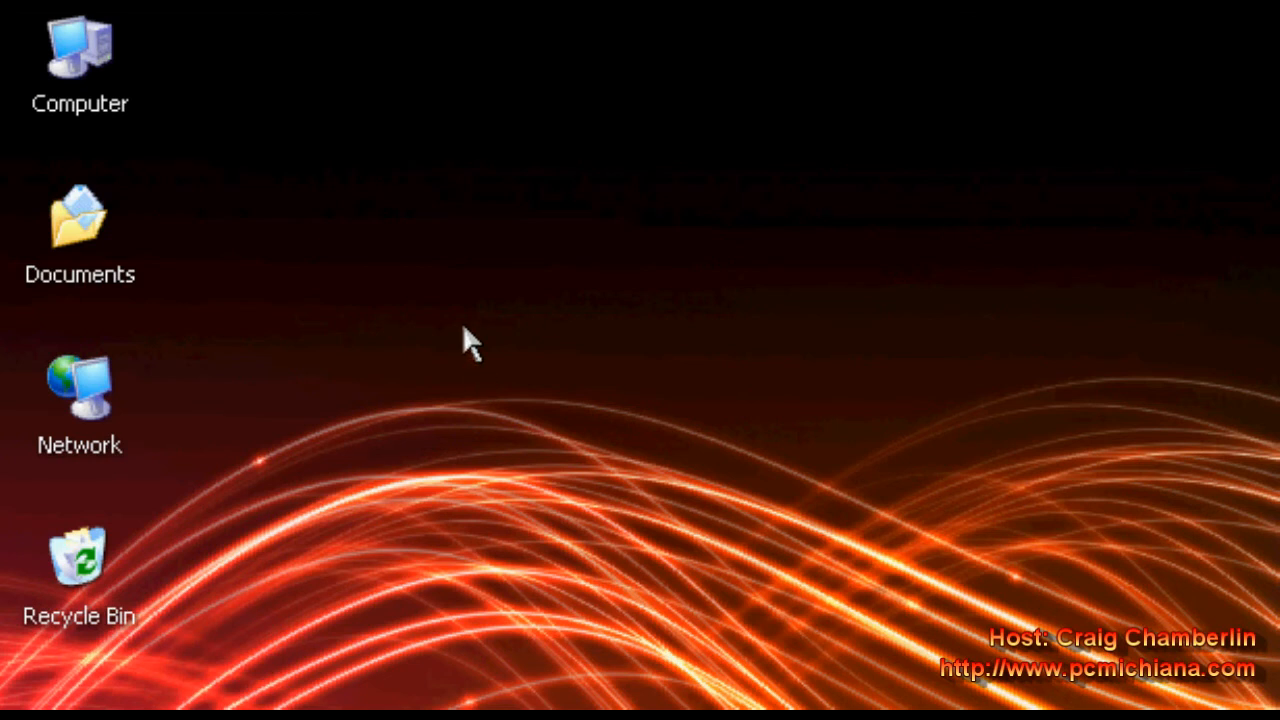
{"action": "mouse_move", "coordinate": [584, 472]}
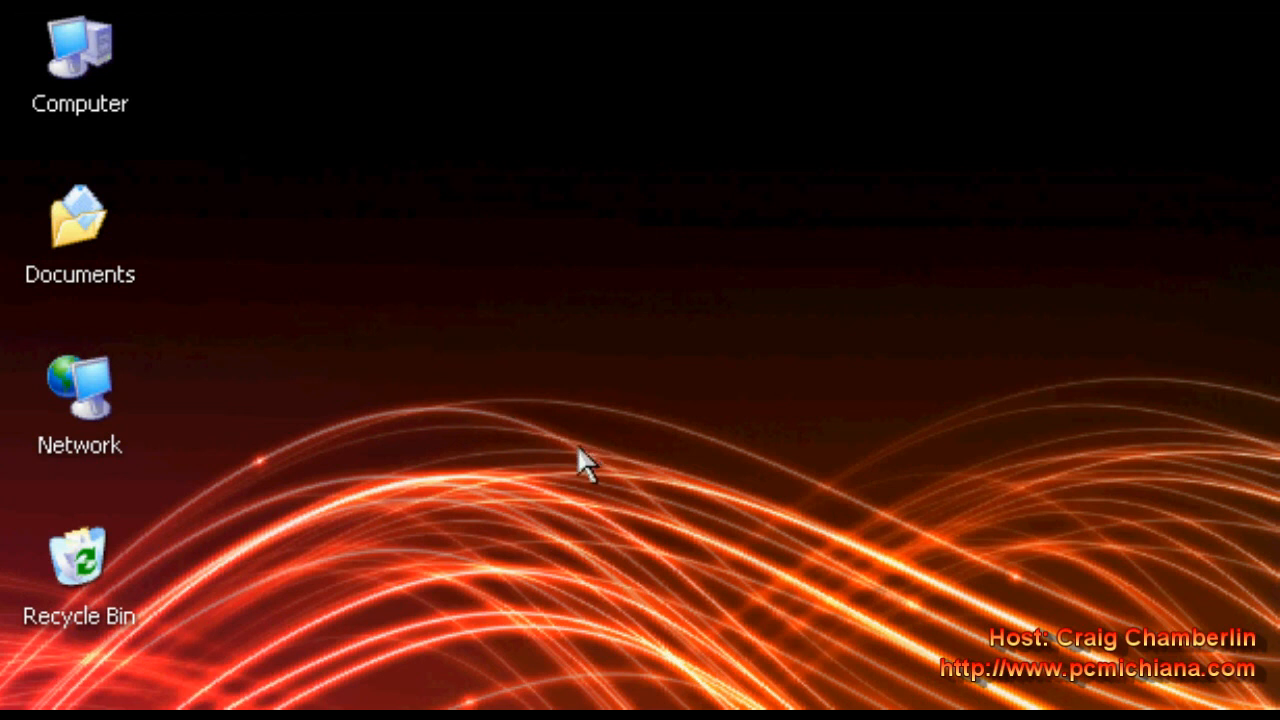